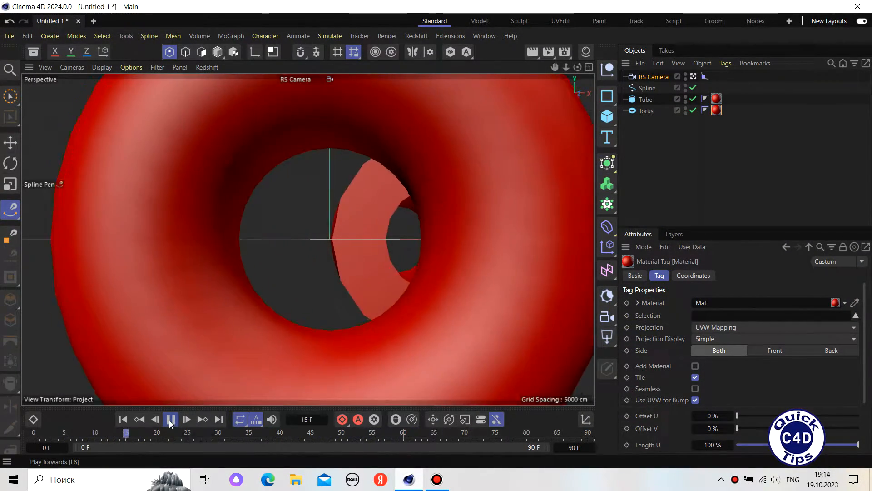
Add a Torus primitive and rotate it 90° so it stands upright
left_click(170, 419)
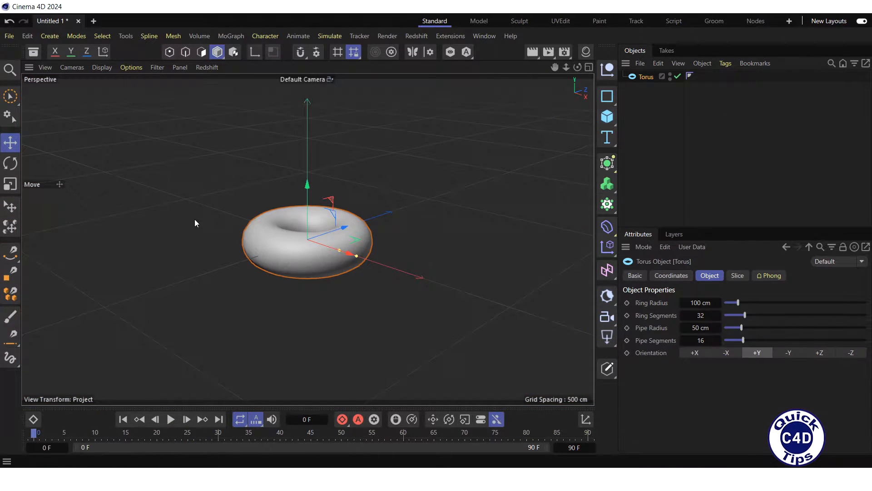
left_click(10, 162)
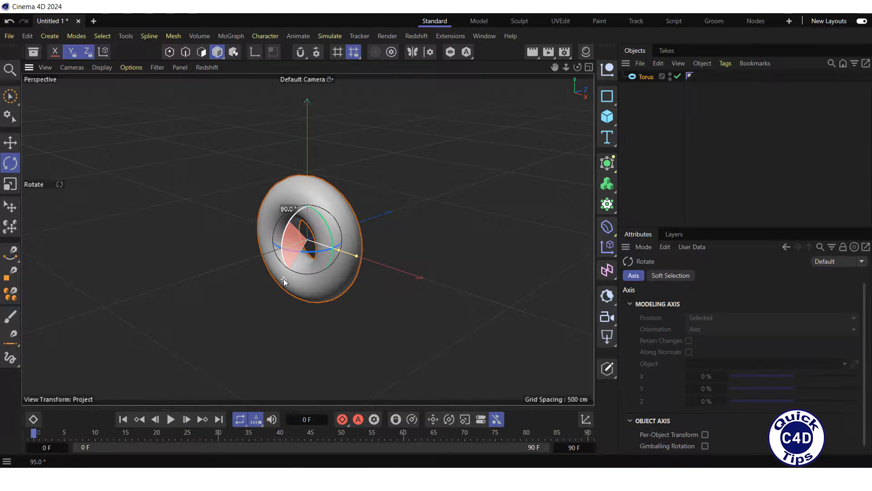
left_click(606, 116)
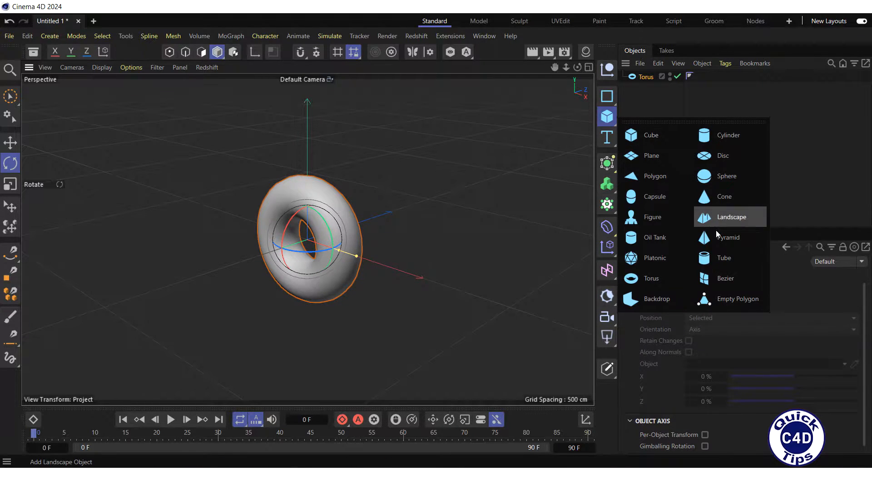
Add a Tube, lay it on its side and move it in line behind the torus
left_click(724, 257)
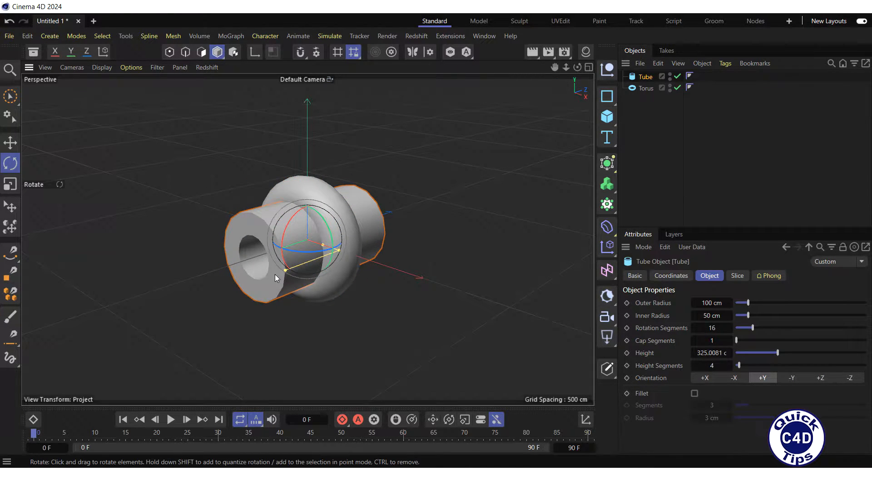
left_click(10, 143)
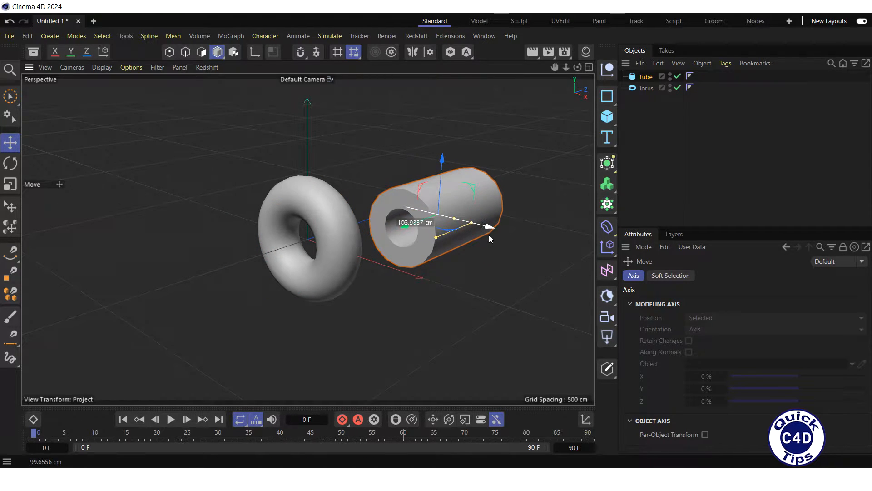
left_click(590, 67)
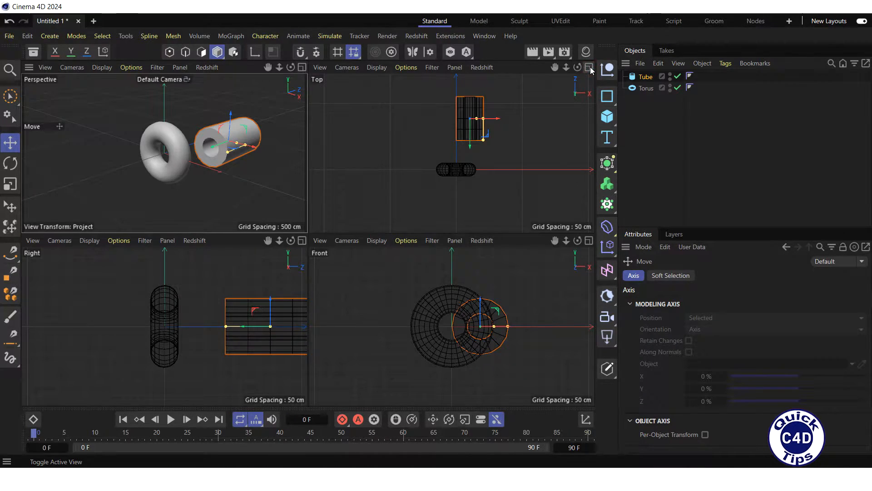
In the maximized Top view, draw a spline from below the torus through its centre into the tube
left_click(10, 251)
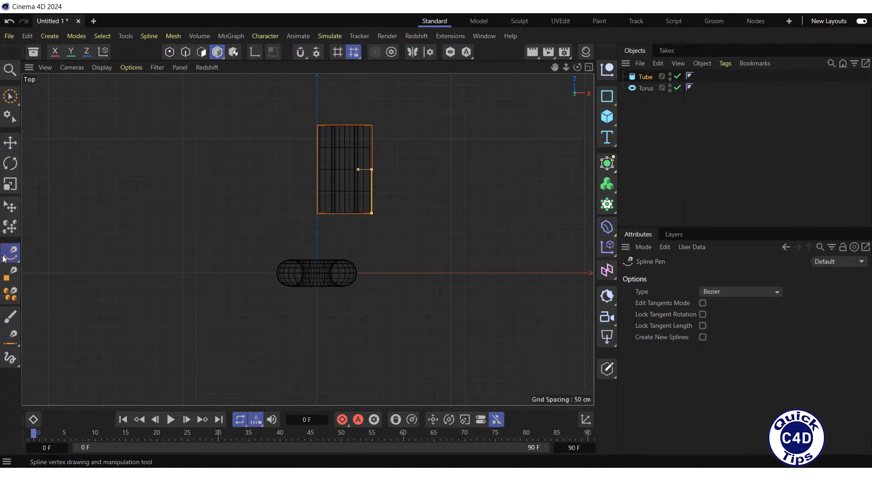
left_click(317, 367)
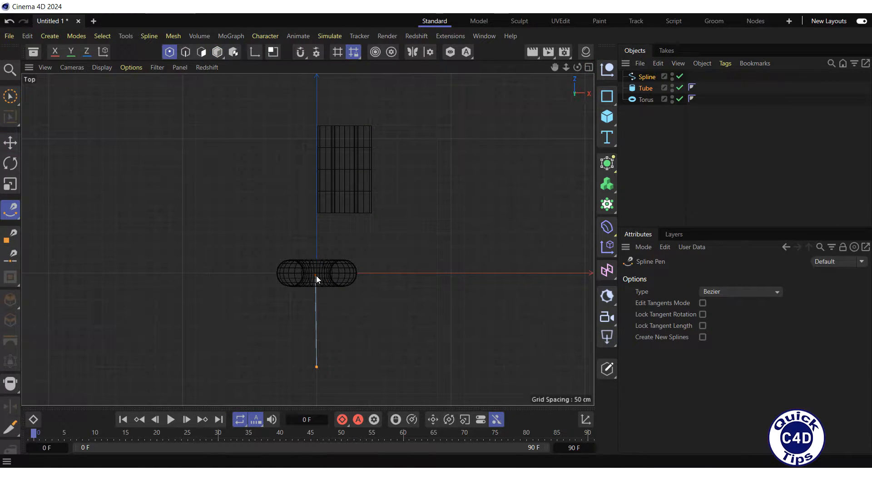
left_click(346, 193)
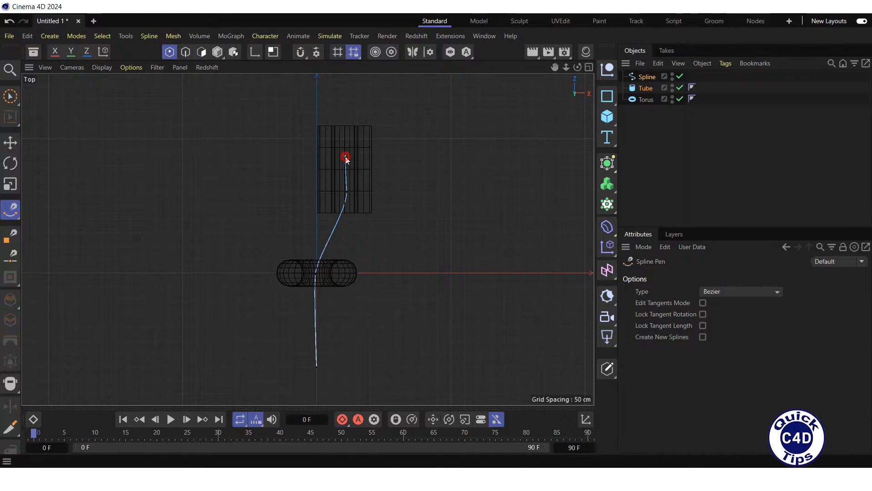
mouse_move(579, 80)
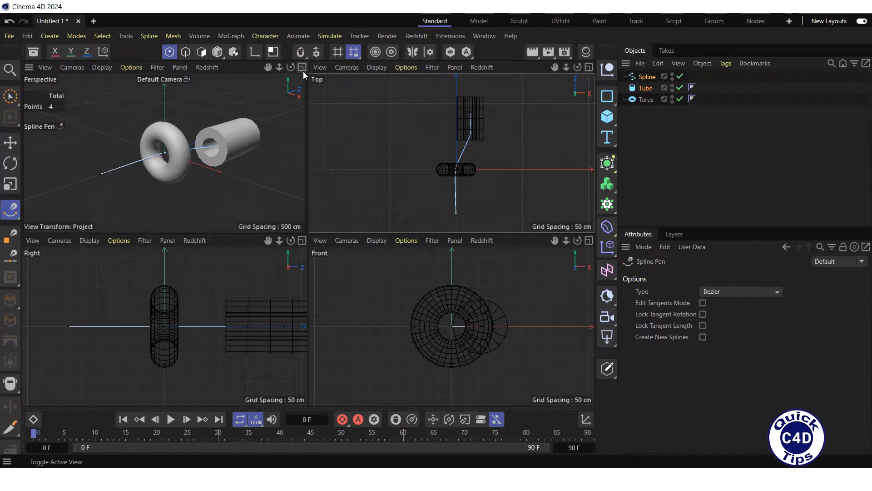
Add an RS Camera in Perspective view and give it an Align to Spline tag
left_click(302, 66)
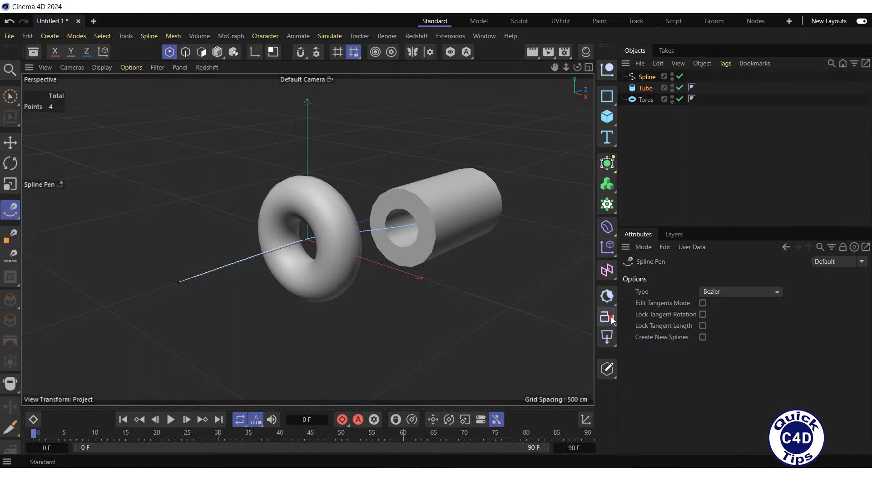
right_click(643, 77)
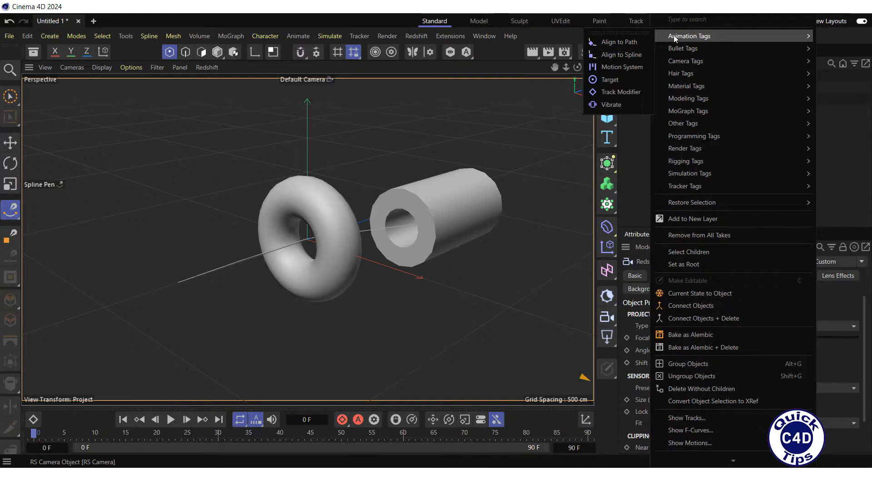
left_click(621, 53)
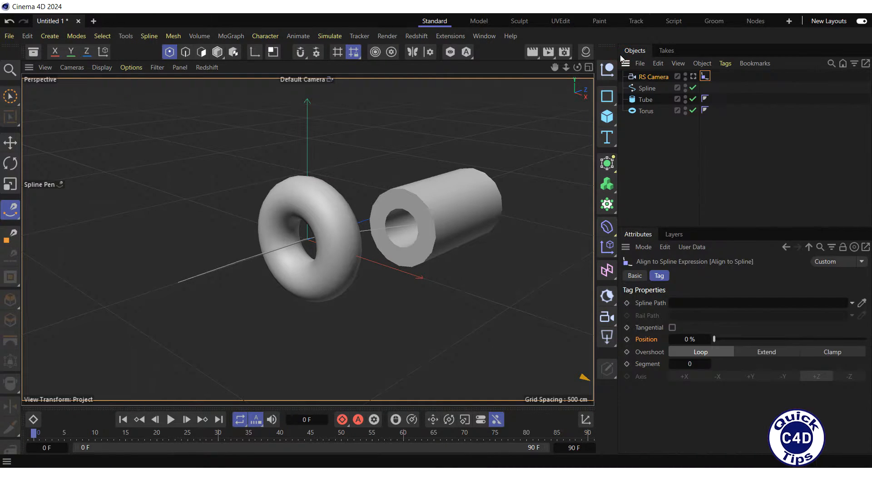
Link the tag to the spline tangentially, keying Position 0% at frame 0 and 100% at frame 90
left_click(646, 88)
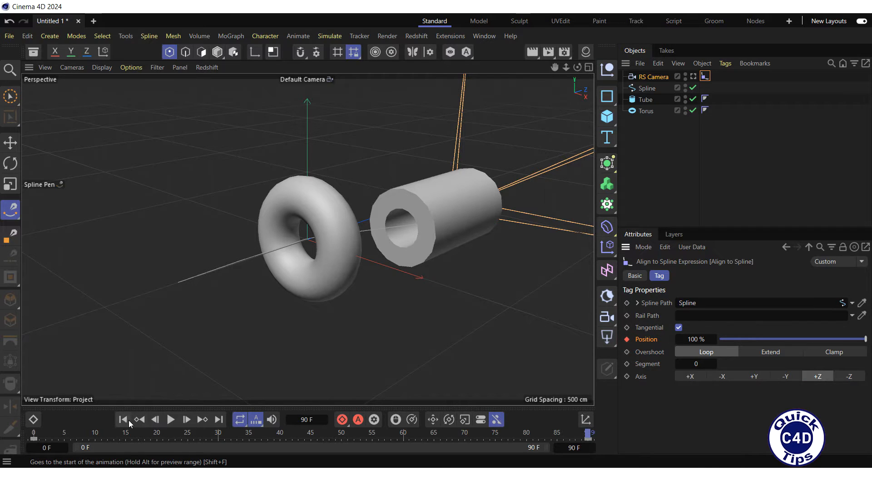
Play the animation from the start to watch the camera travel along the spline, then stop
left_click(170, 419)
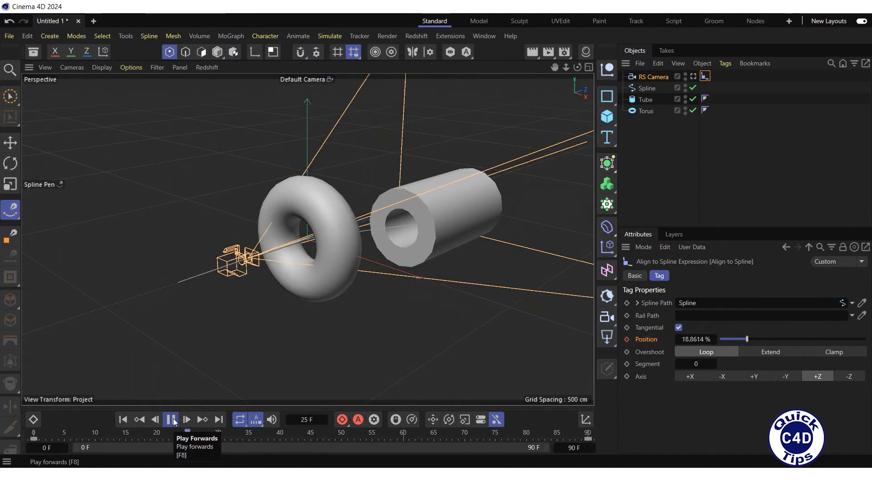
left_click(171, 419)
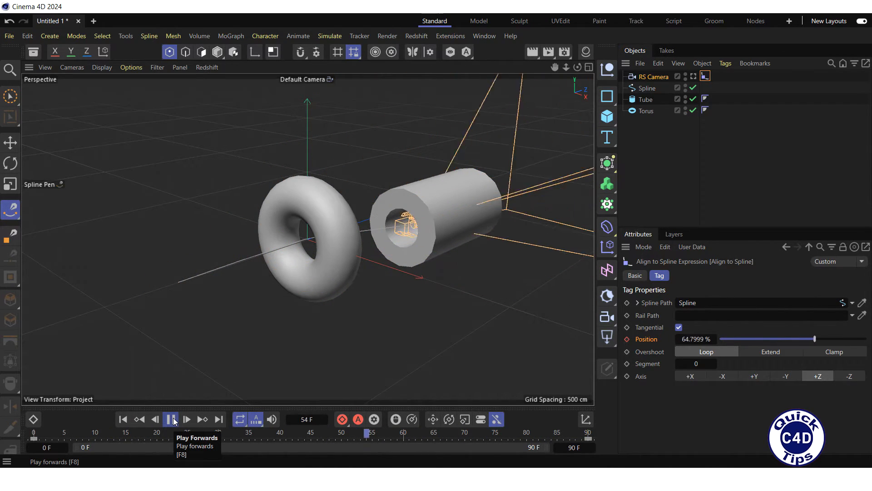
left_click(171, 419)
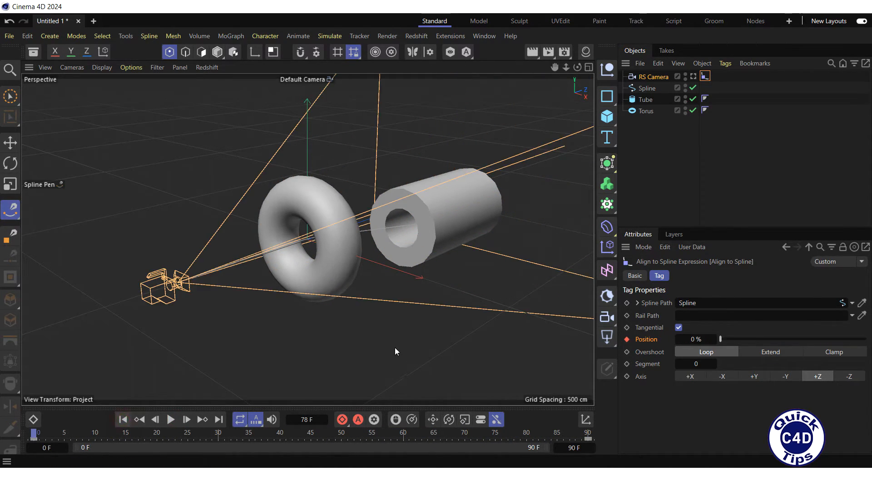
left_click(654, 76)
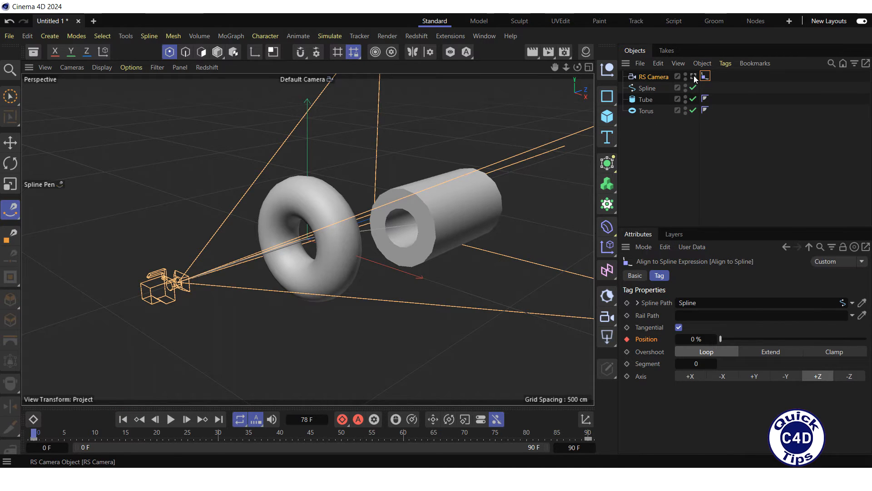
Look through the RS Camera and play the fly-through from its point of view
left_click(704, 77)
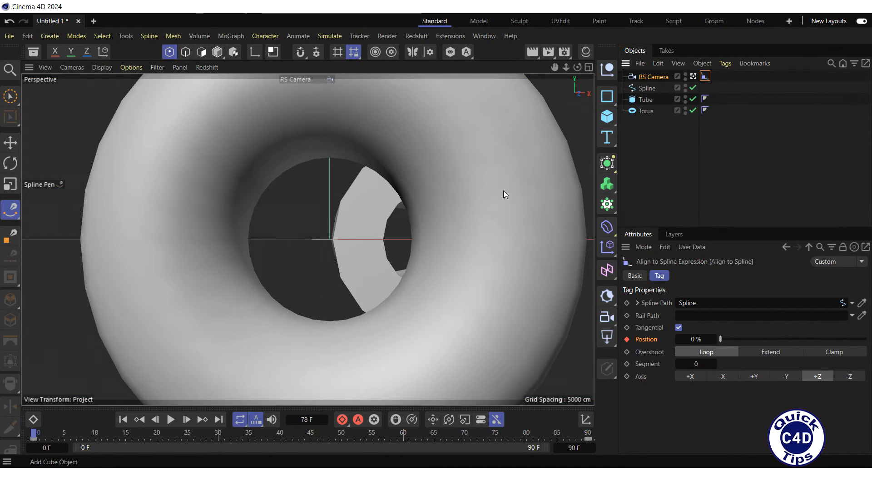
left_click(170, 419)
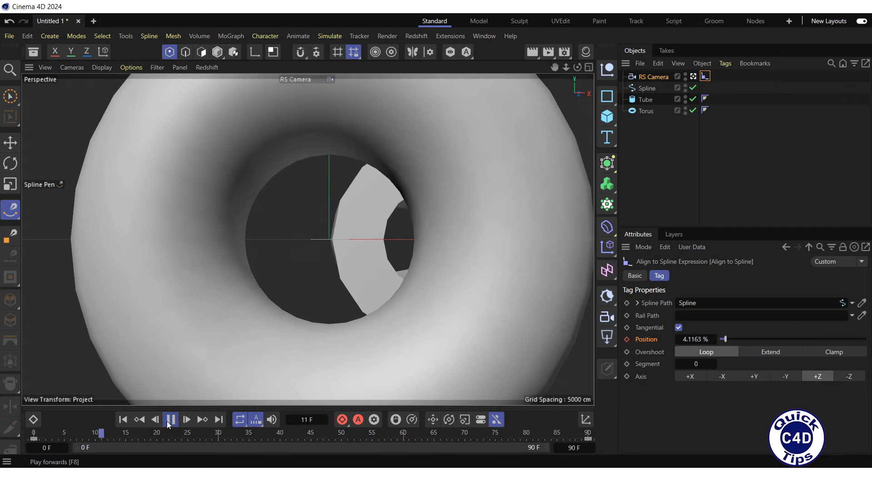
left_click(171, 419)
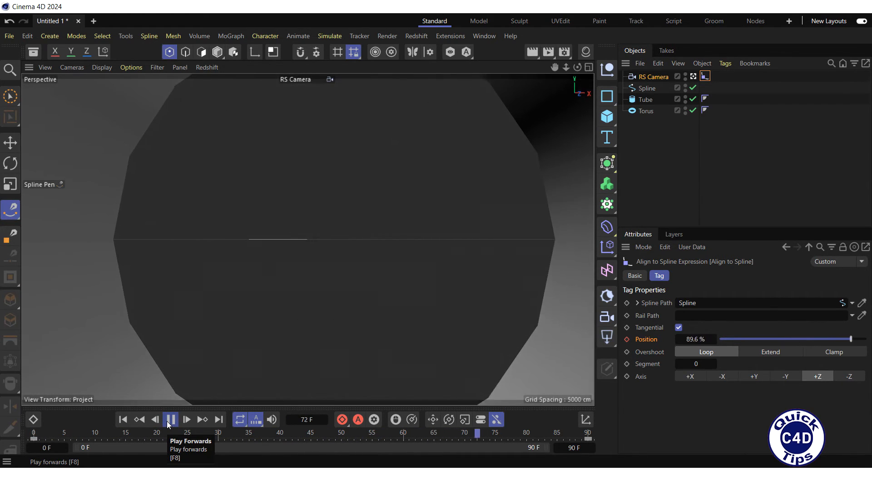
left_click(171, 419)
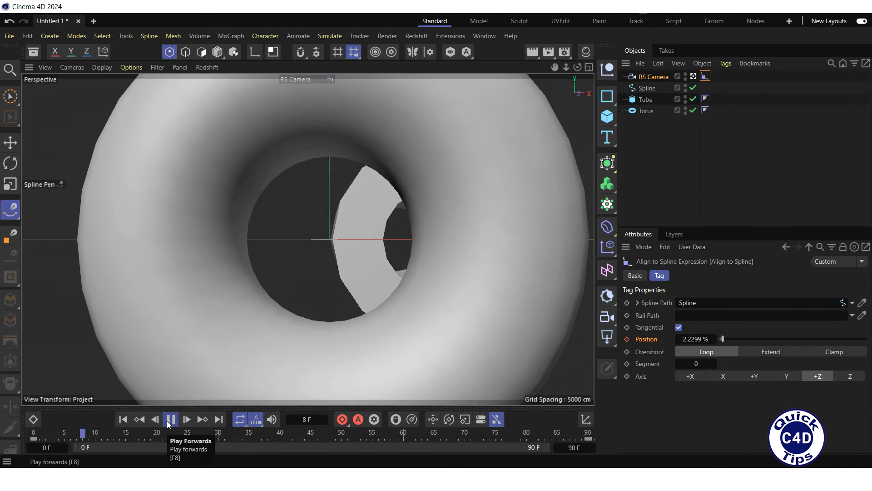
left_click(171, 419)
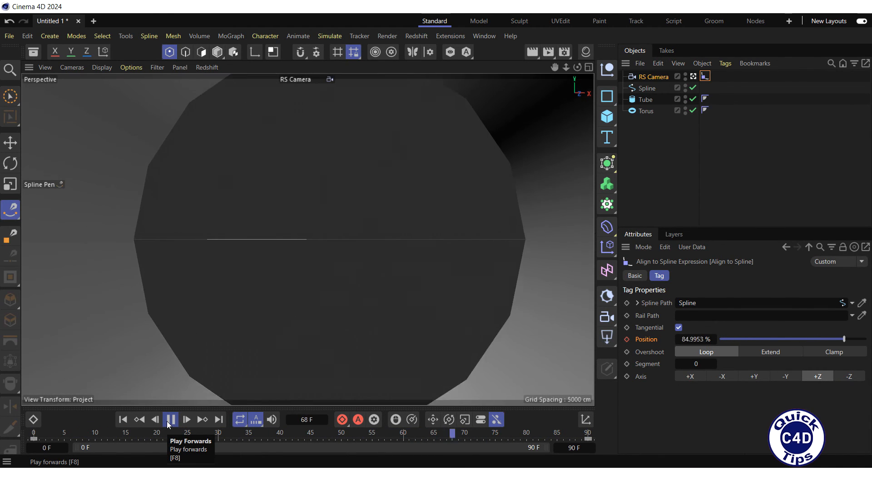